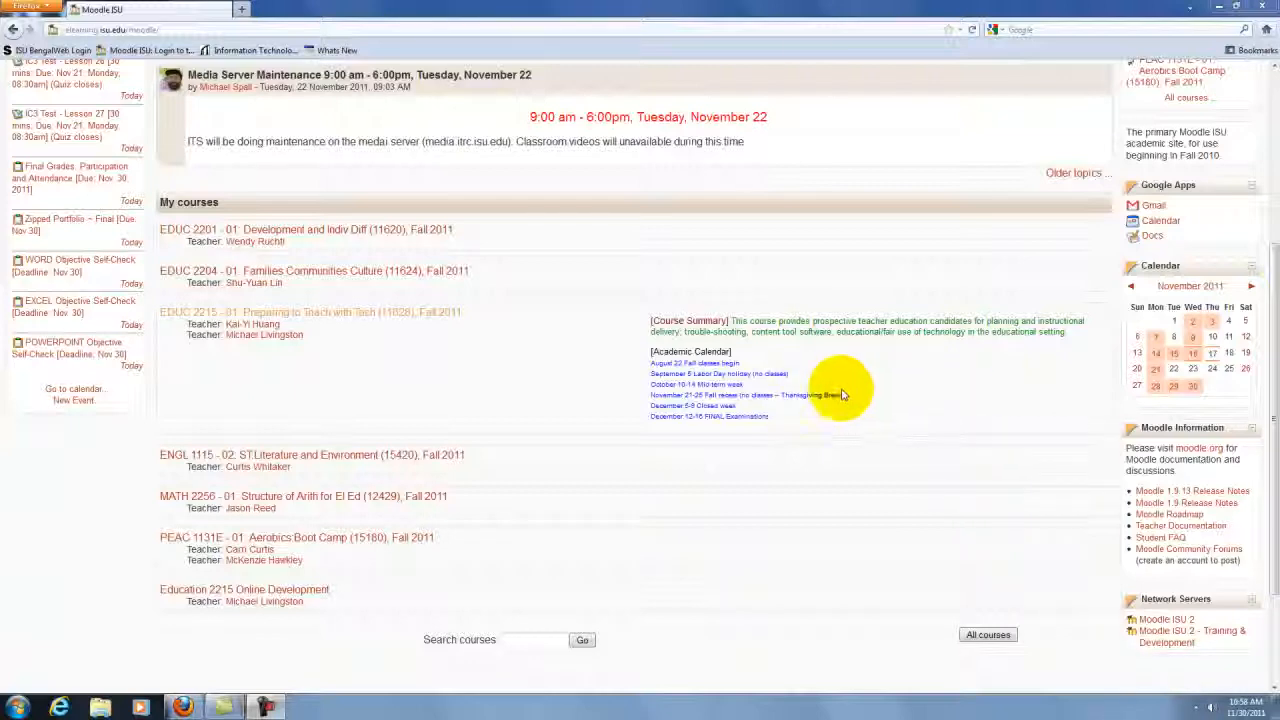
mouse_move(1272, 104)
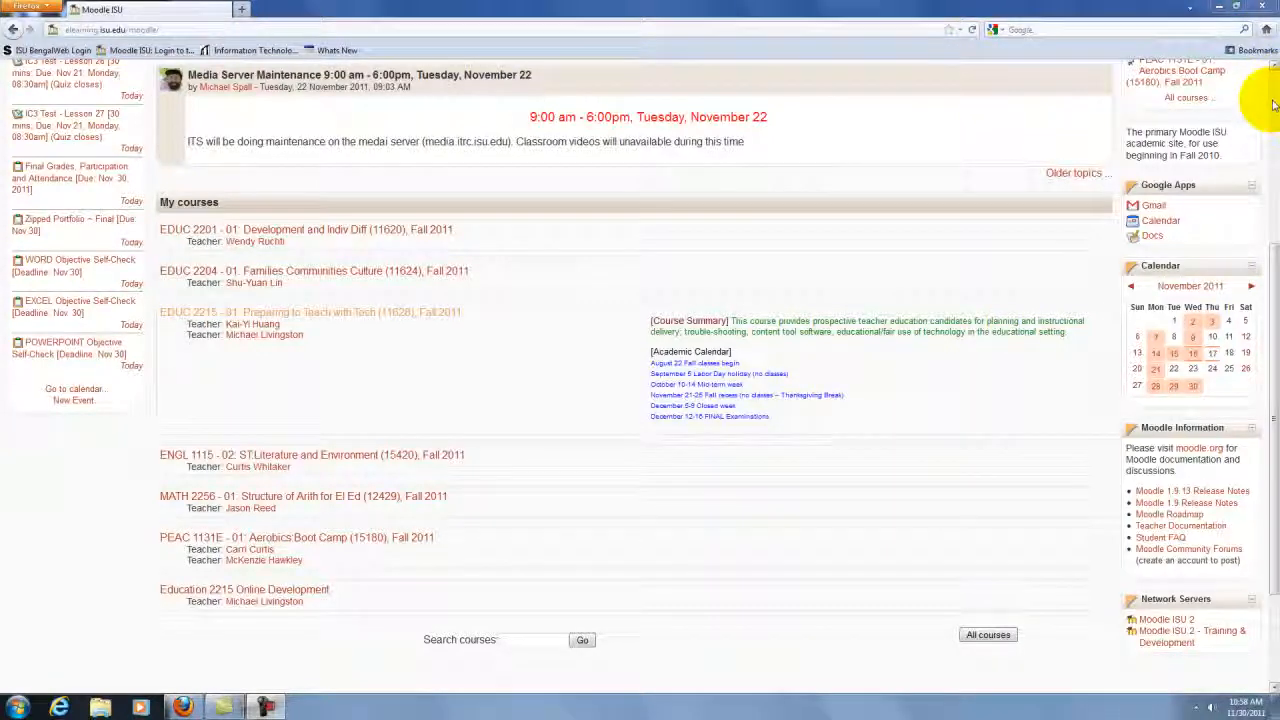
Step: Scroll the EDUC 2215 course page down to the Activities block and topic links
scroll("up", 3)
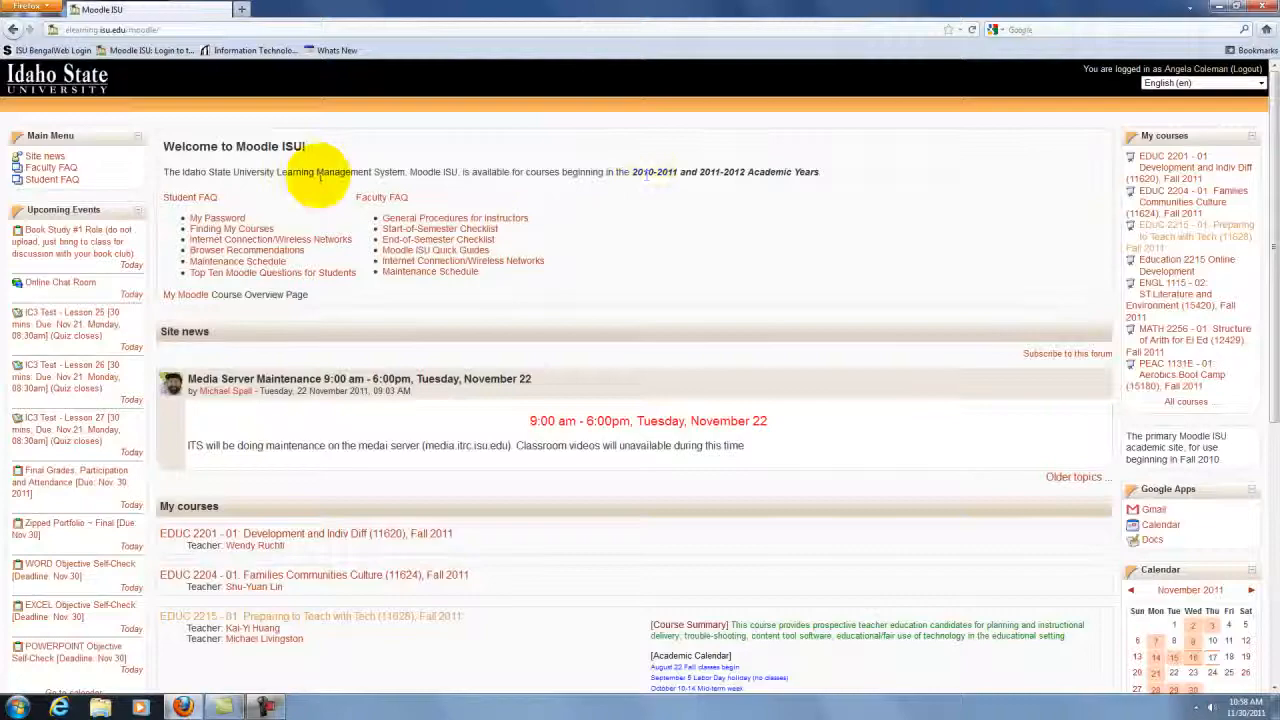
mouse_move(1176, 212)
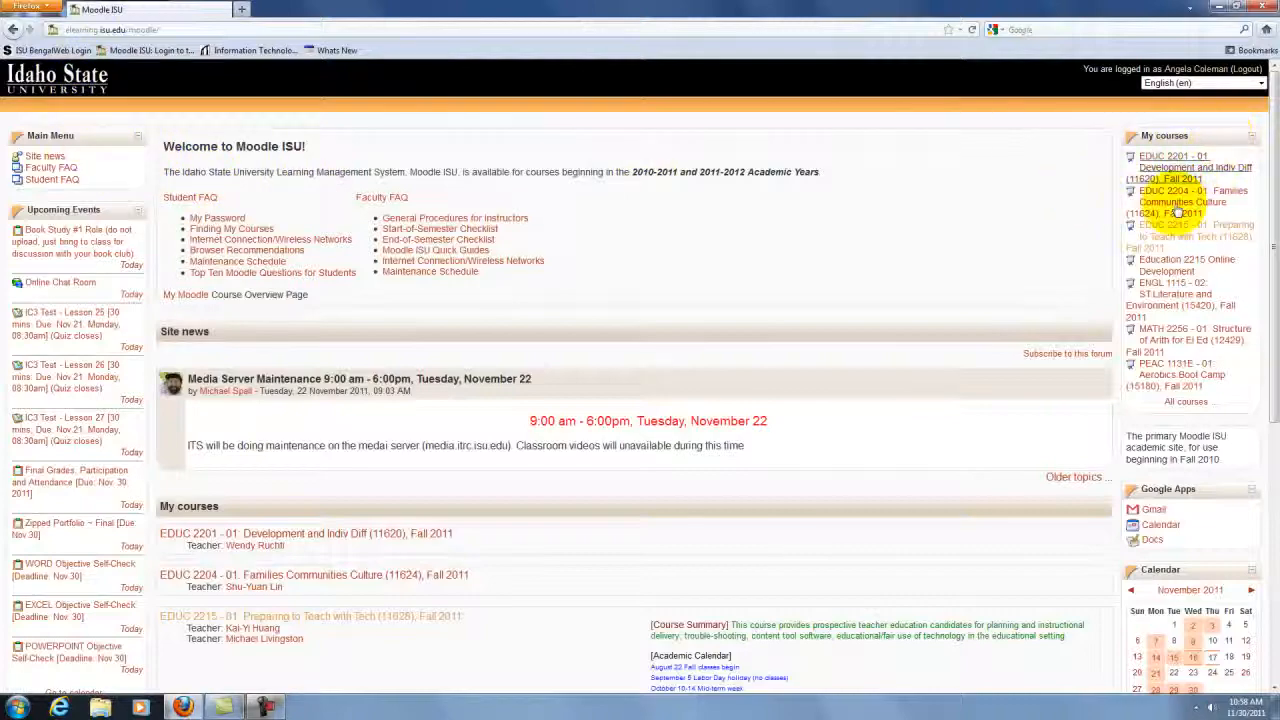
scroll("down", 3)
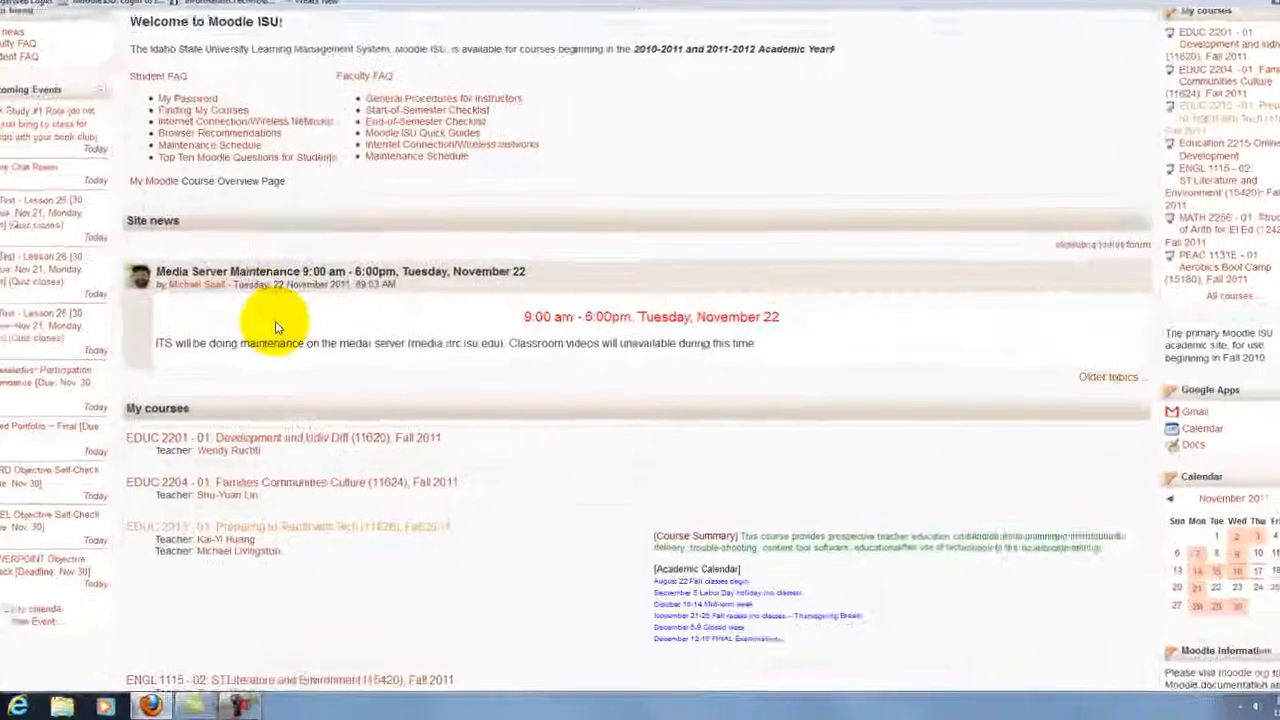
scroll("down", 3)
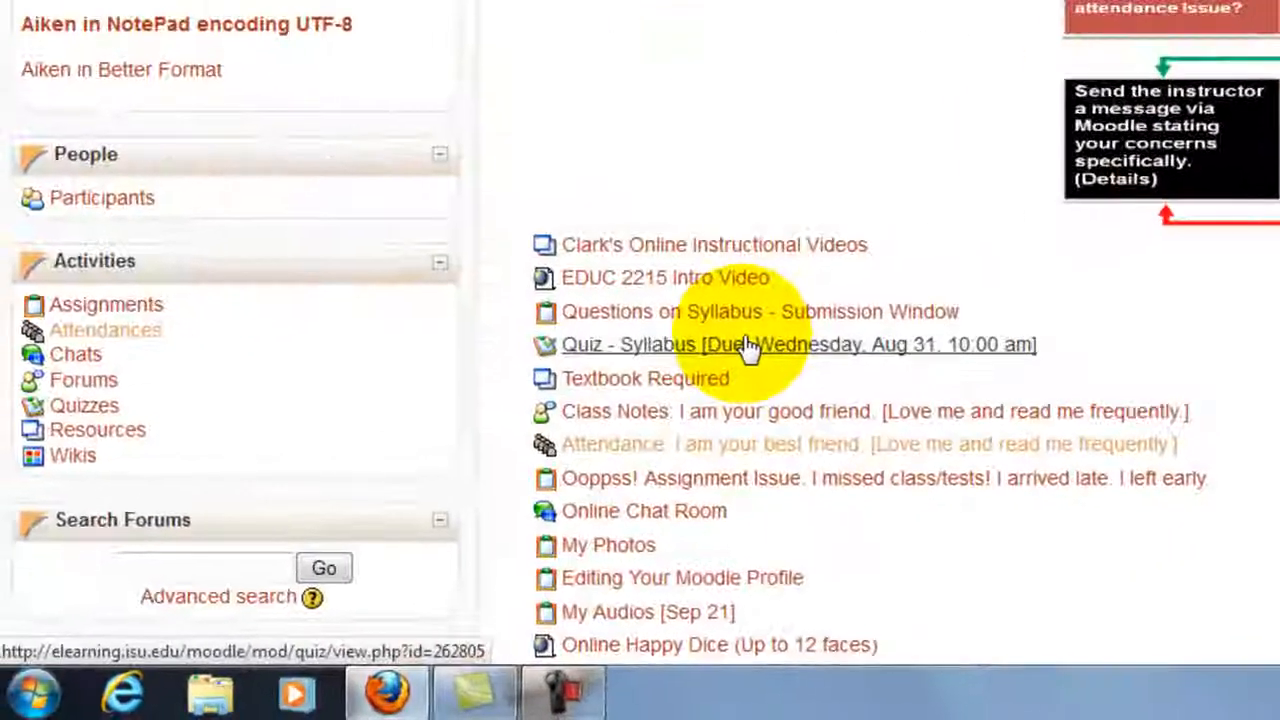
scroll("down", 3)
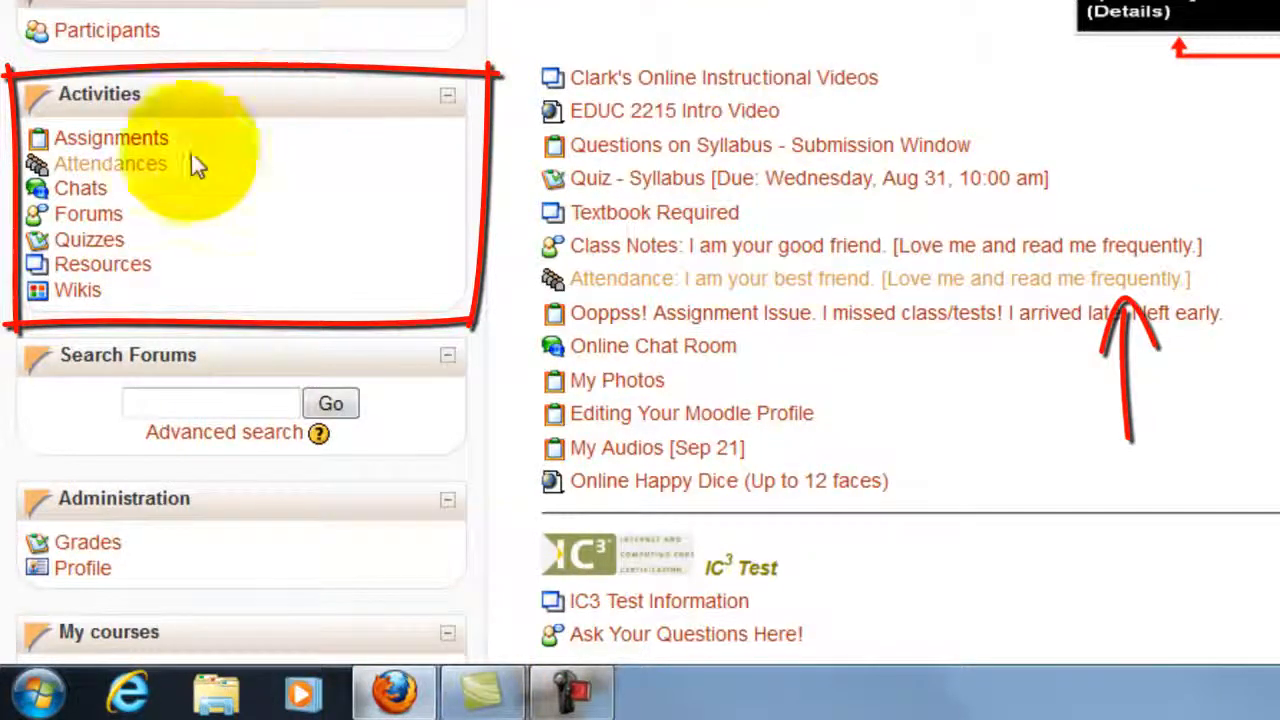
mouse_move(670, 312)
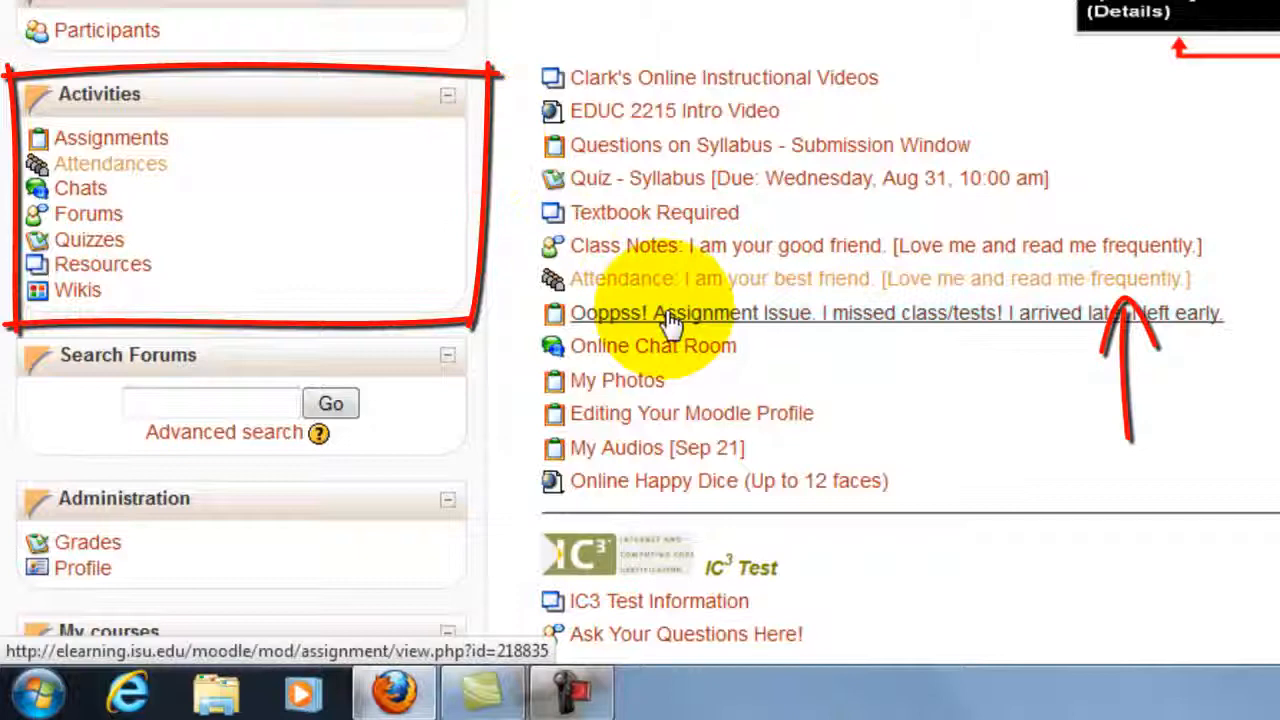
mouse_move(100, 320)
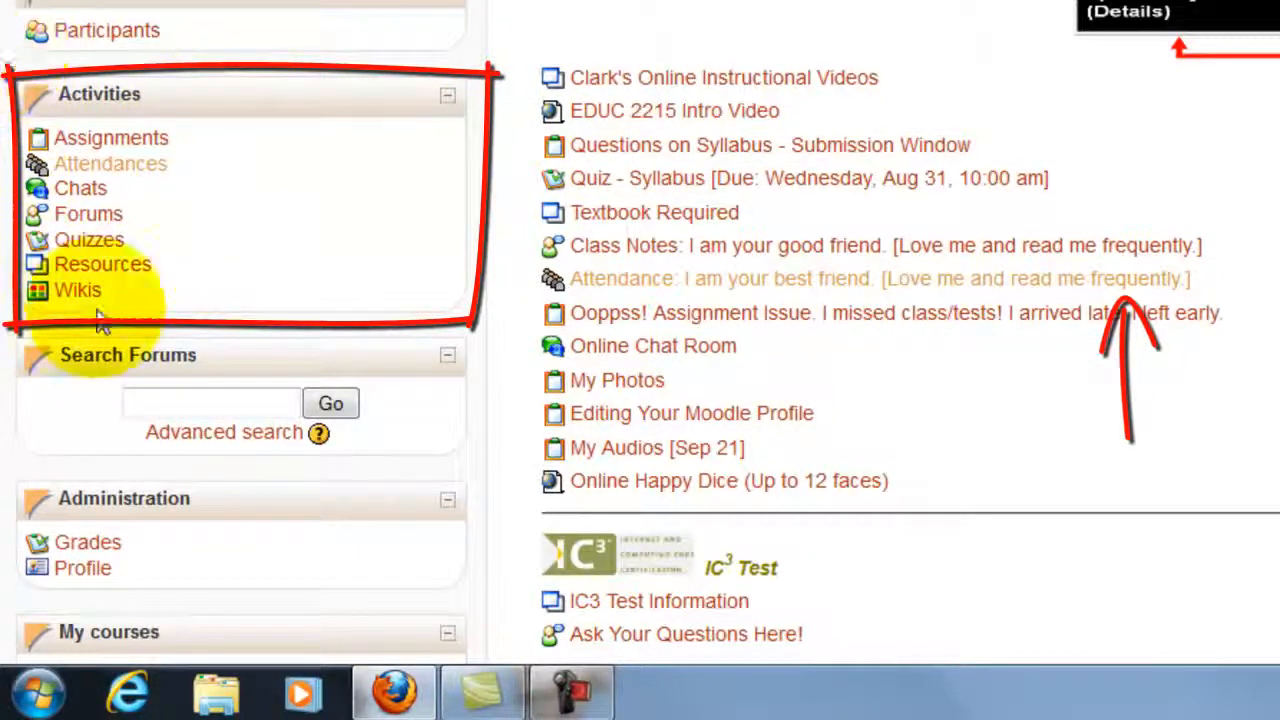
mouse_move(860, 118)
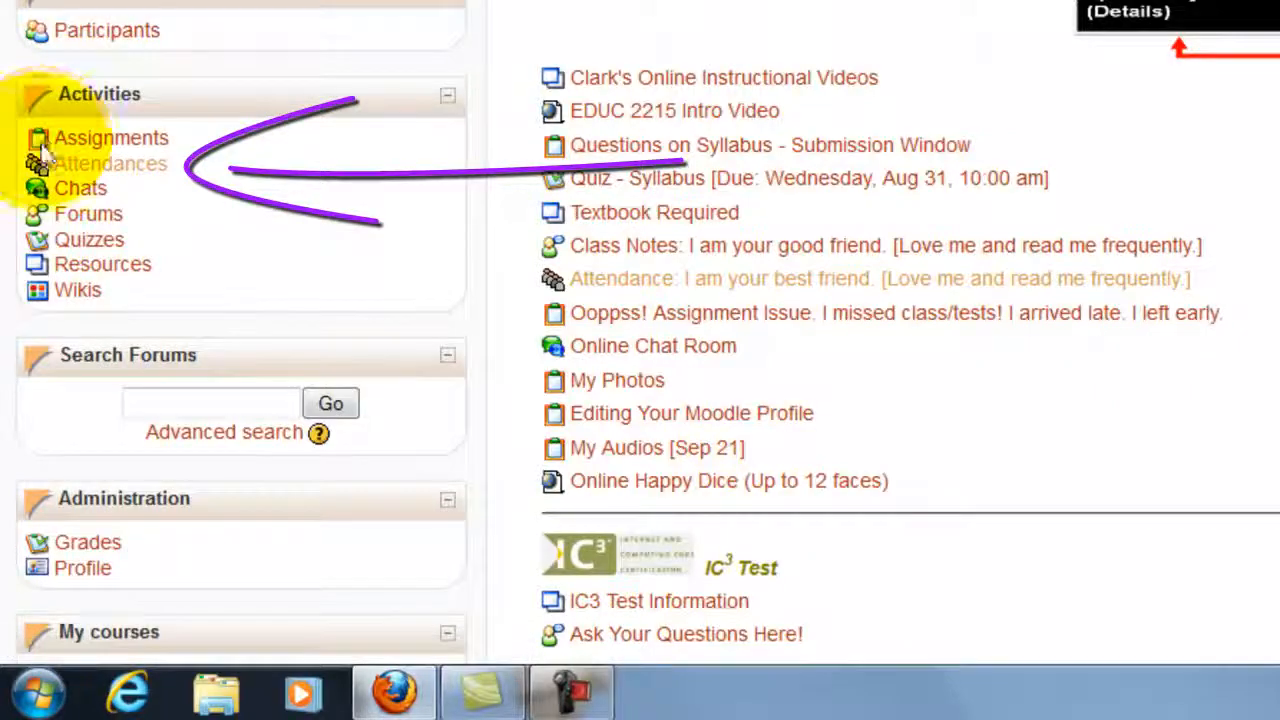
Step: Show the course attendance report with each session's status and the attendance grade
left_click(112, 164)
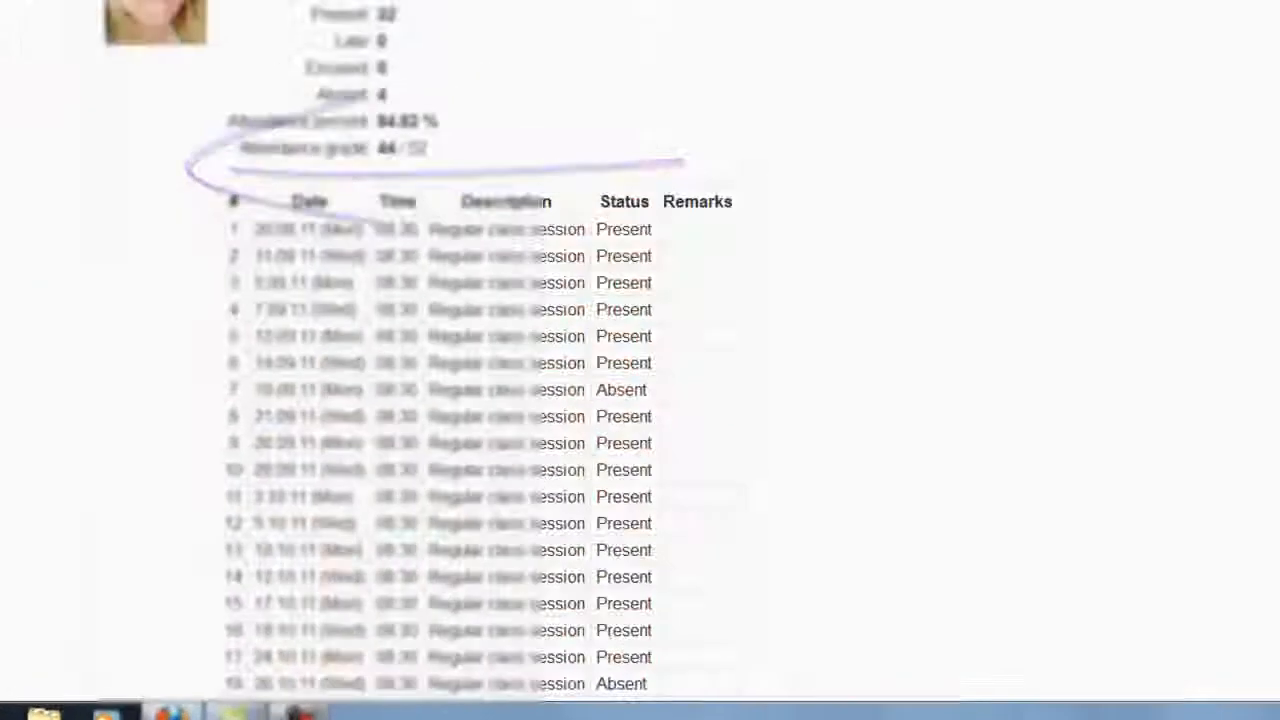